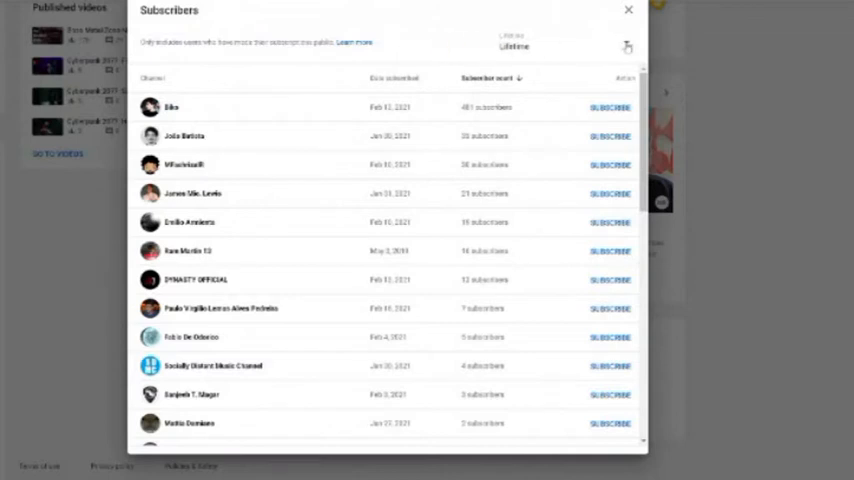
- Set the Subscribers period dropdown to Lifetime and check the rows-per-page setting
left_click(521, 42)
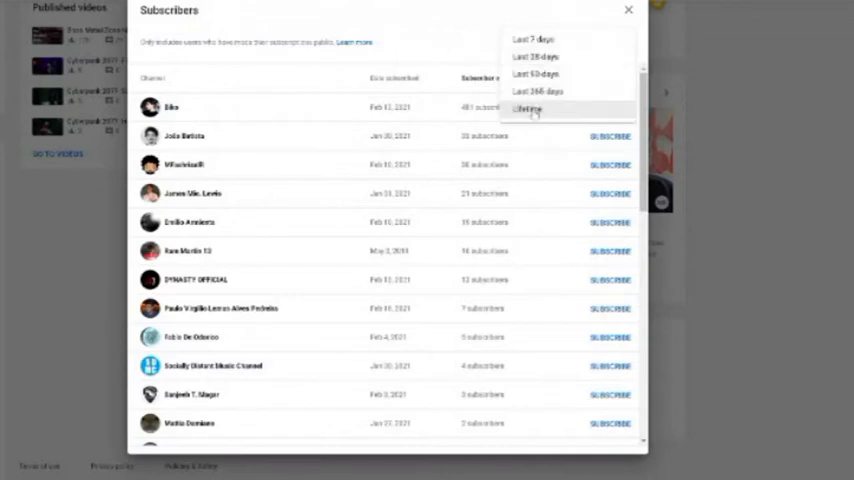
left_click(527, 104)
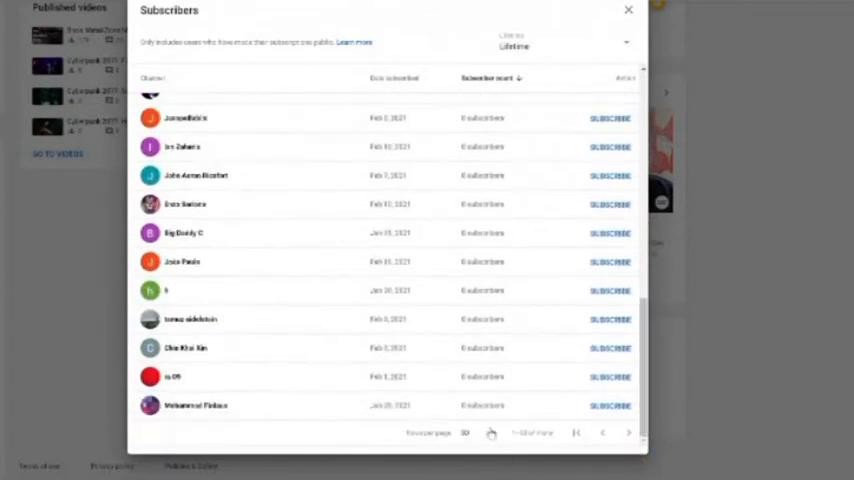
left_click(476, 433)
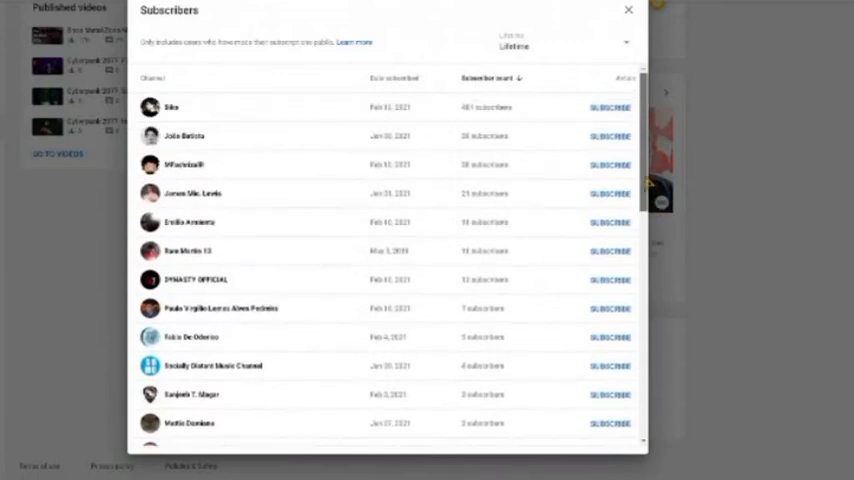
mouse_move(328, 140)
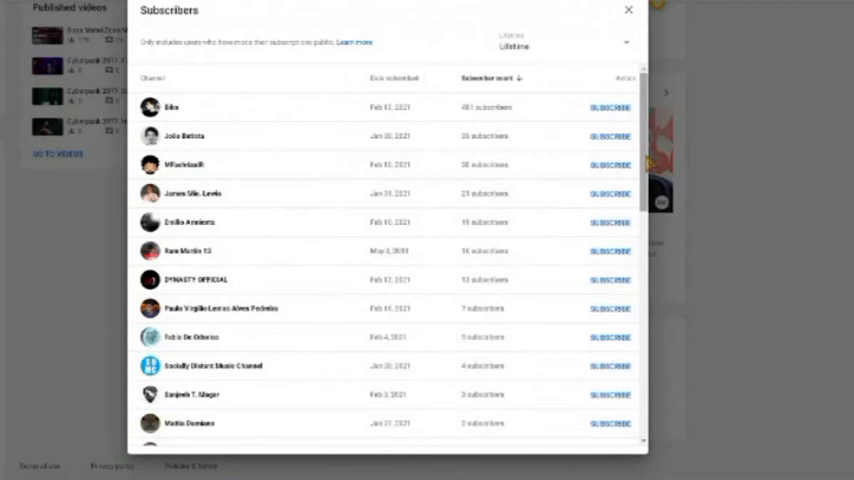
scroll("down", 3)
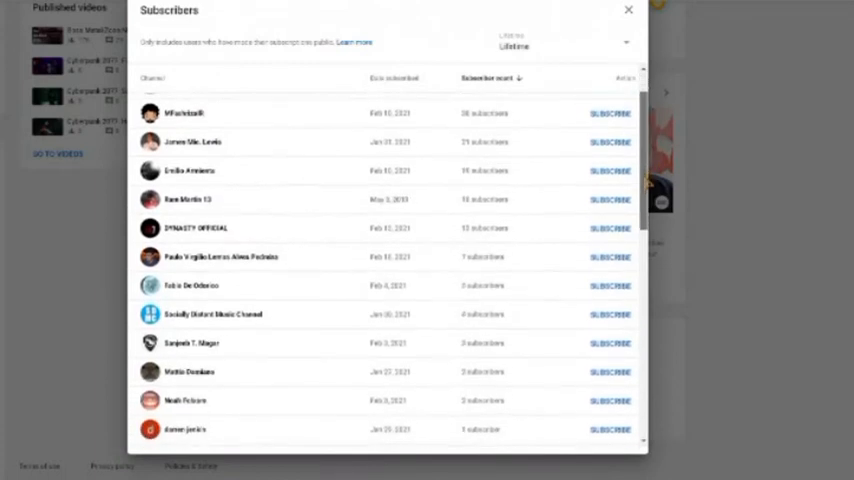
scroll("down", 3)
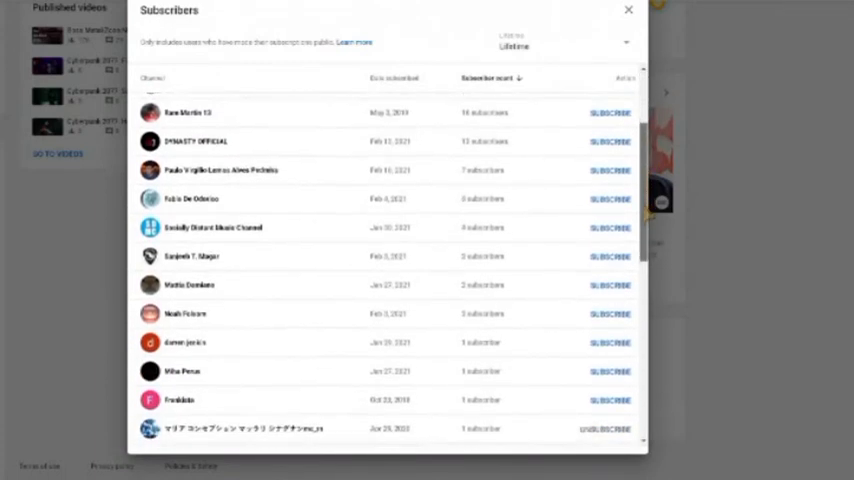
scroll("down", 3)
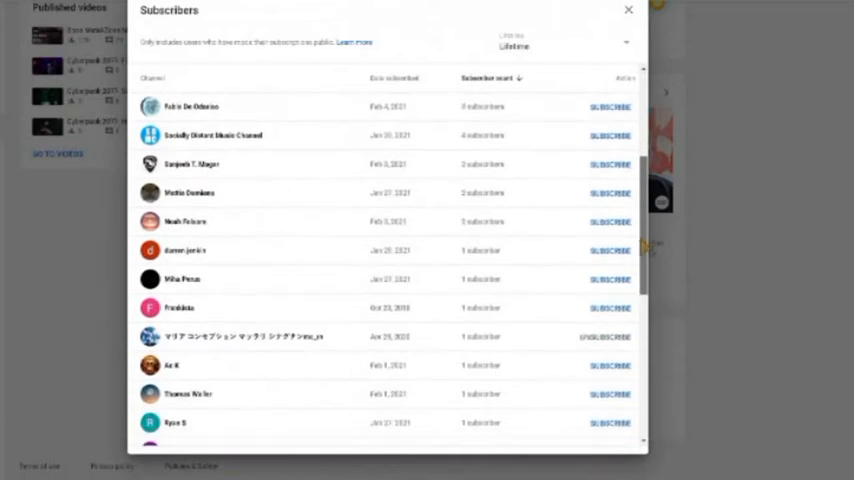
scroll("down", 3)
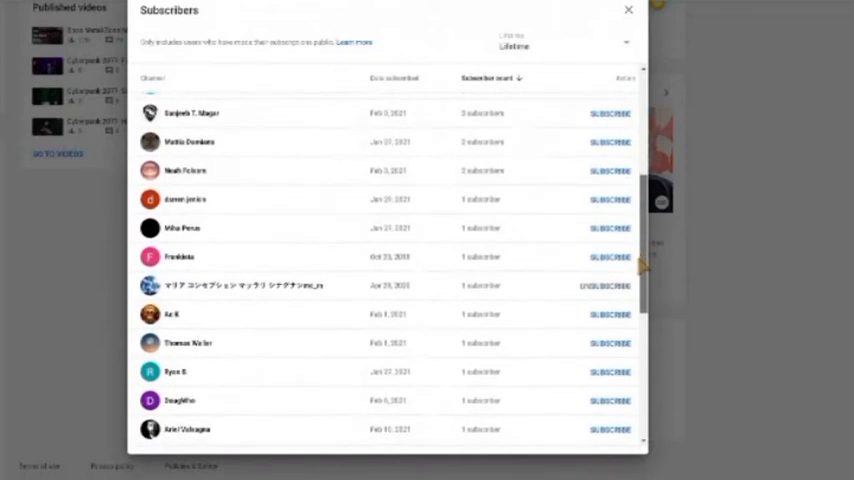
scroll("down", 3)
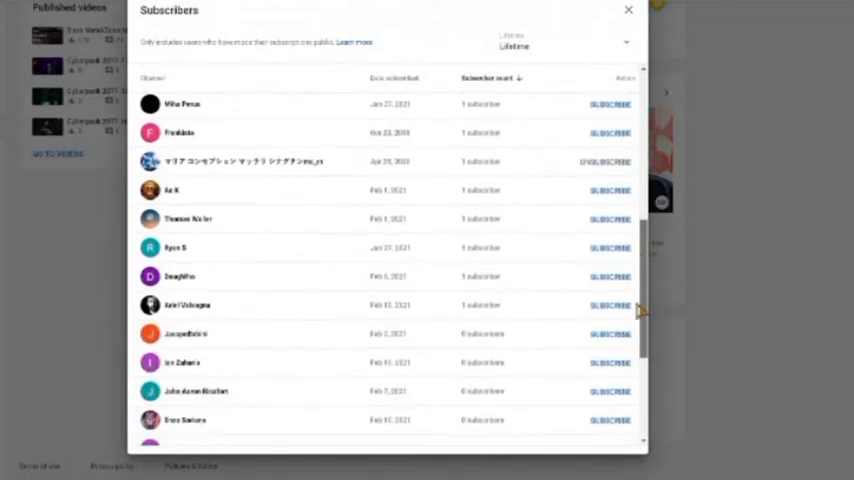
scroll("down", 3)
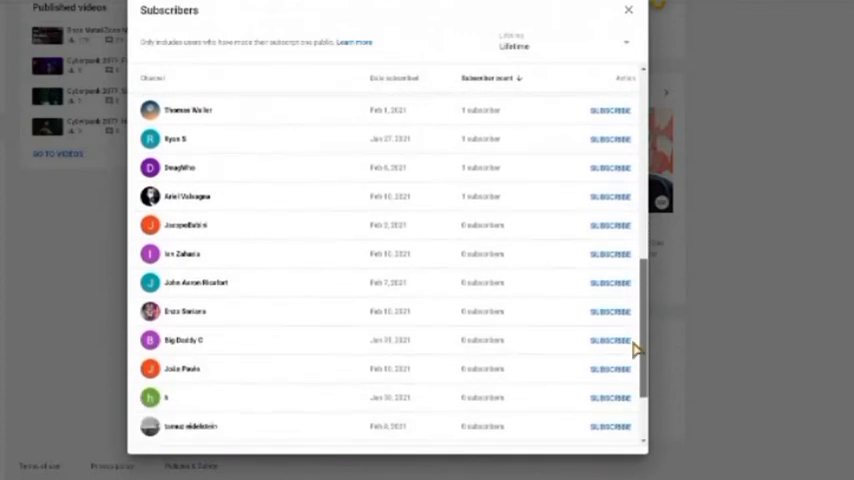
scroll("down", 3)
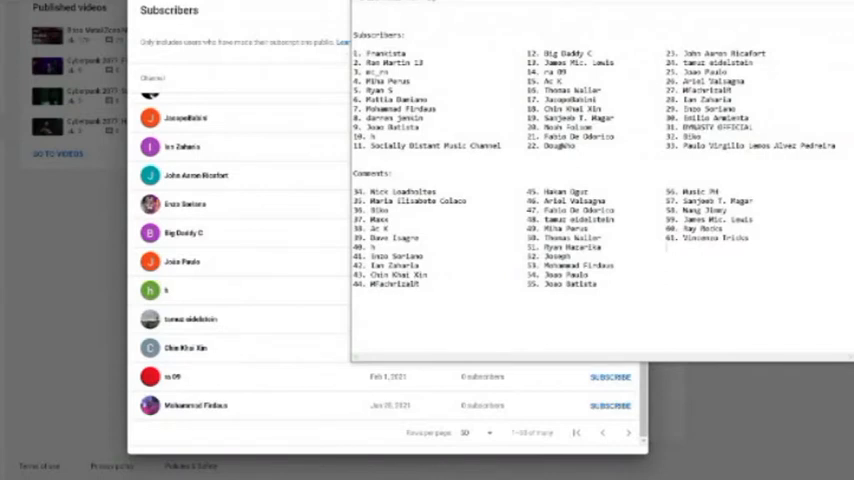
- In the Notepad list, select text at the start of the Comments section
left_click_drag(370, 52, 730, 130)
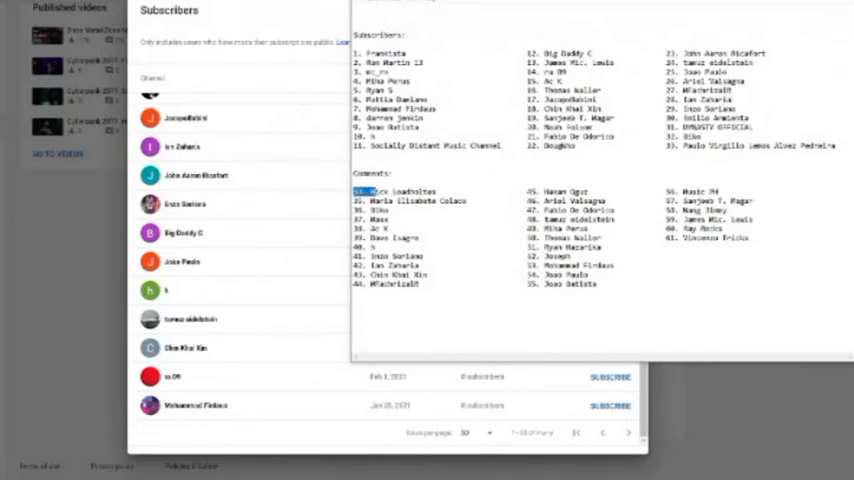
left_click_drag(360, 190, 745, 285)
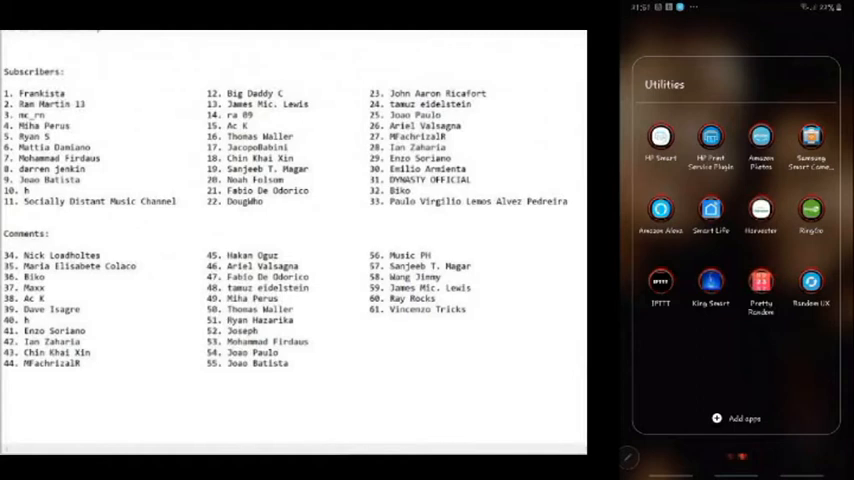
- Launch the Random UX app from the phone's Utilities folder
left_click(805, 282)
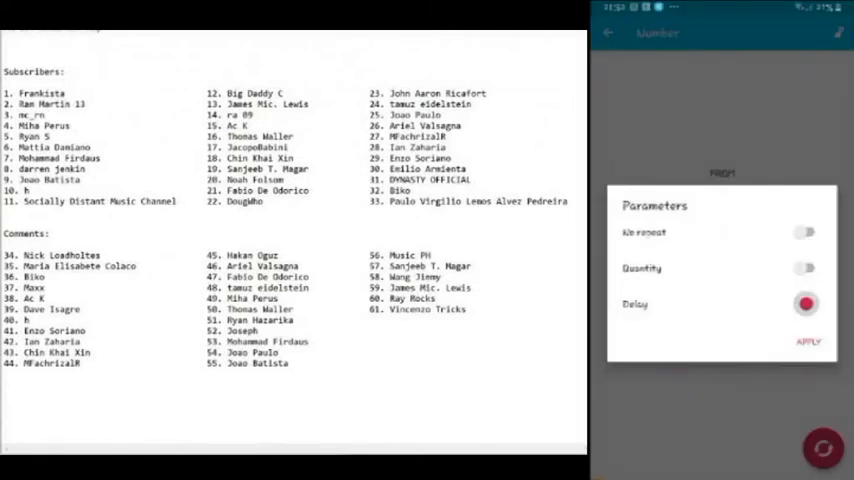
- Switch the Delay toggle on in the Number screen's Parameters dialog
left_click(805, 304)
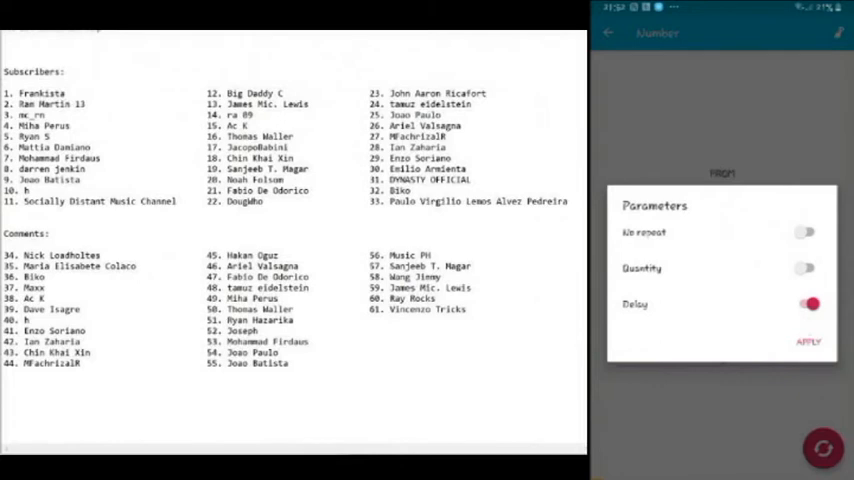